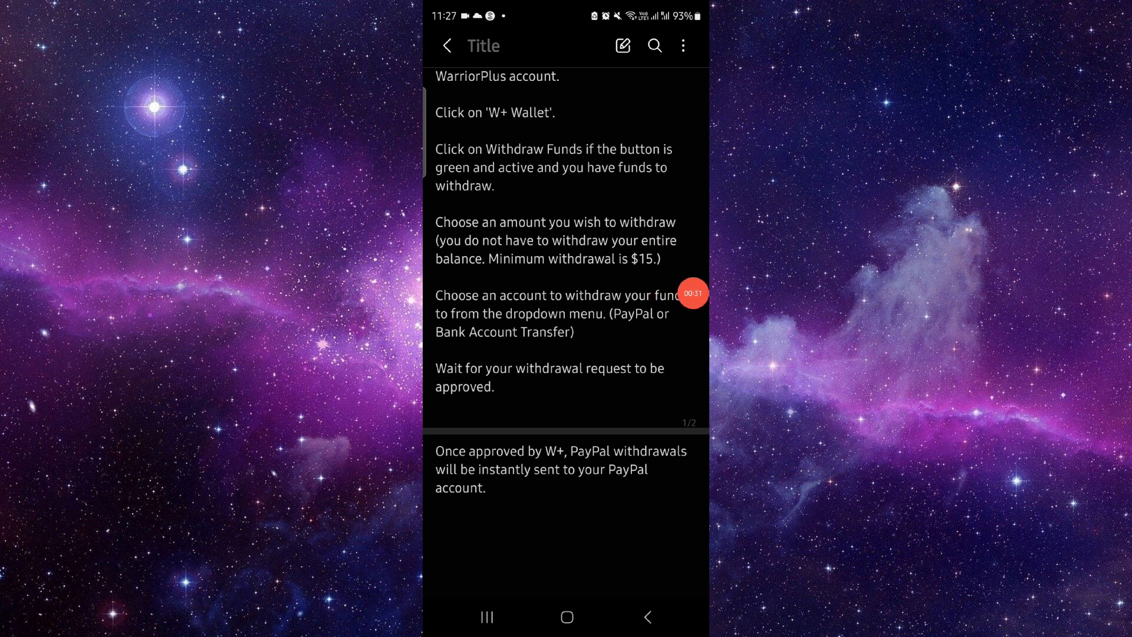
Close the WarriorPlus withdrawal note using the home button to show the phone's home screen
click(567, 618)
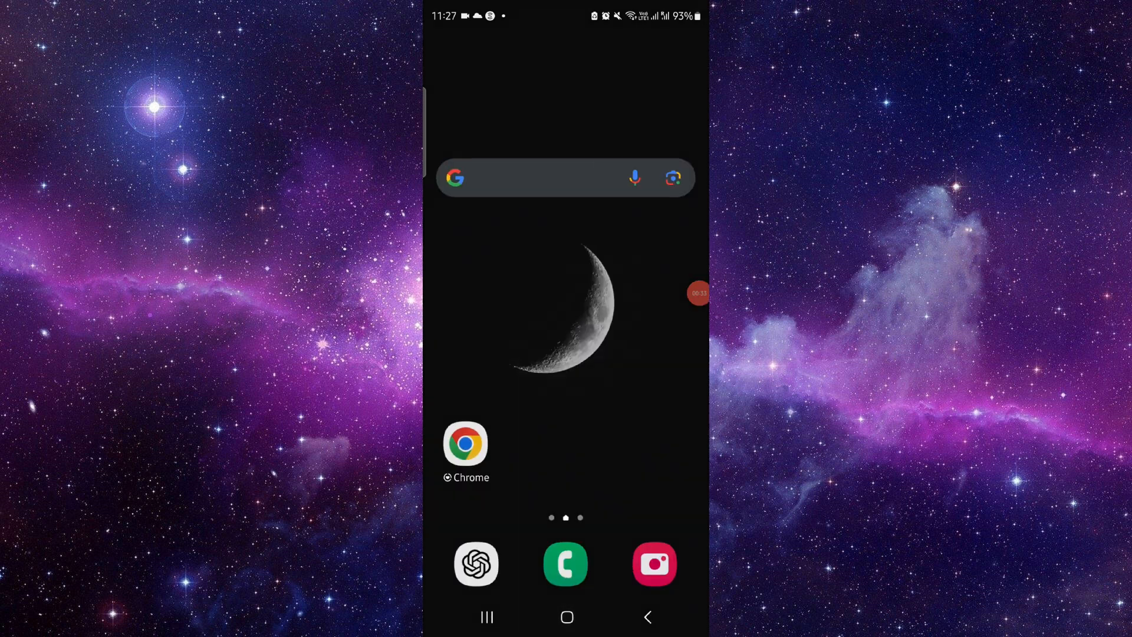